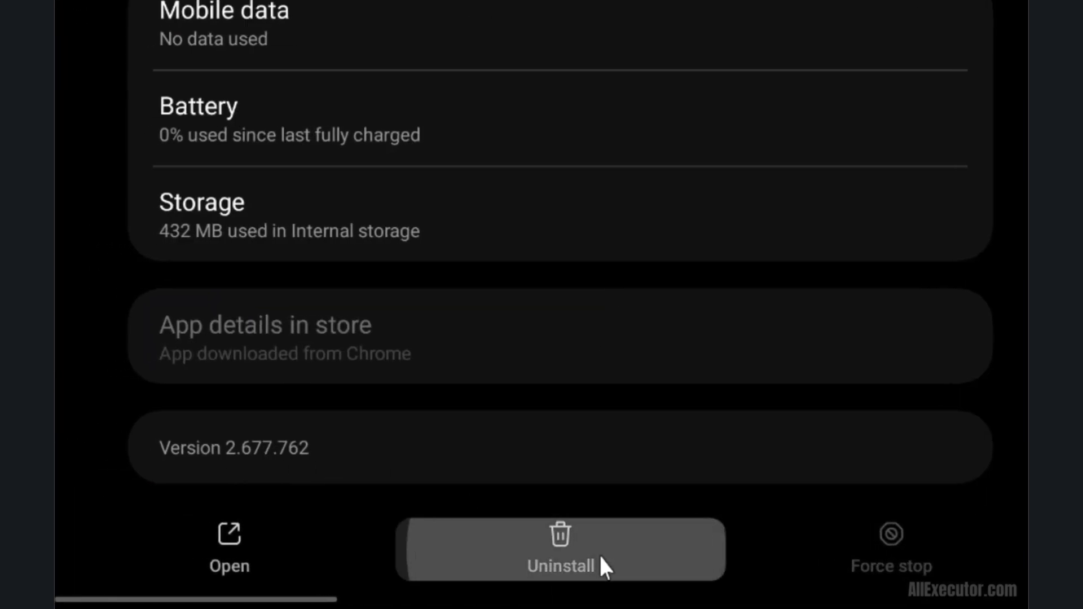
- Uninstall the outdated Delta Executor (version 2.677.762) from its app info page
left_click(560, 549)
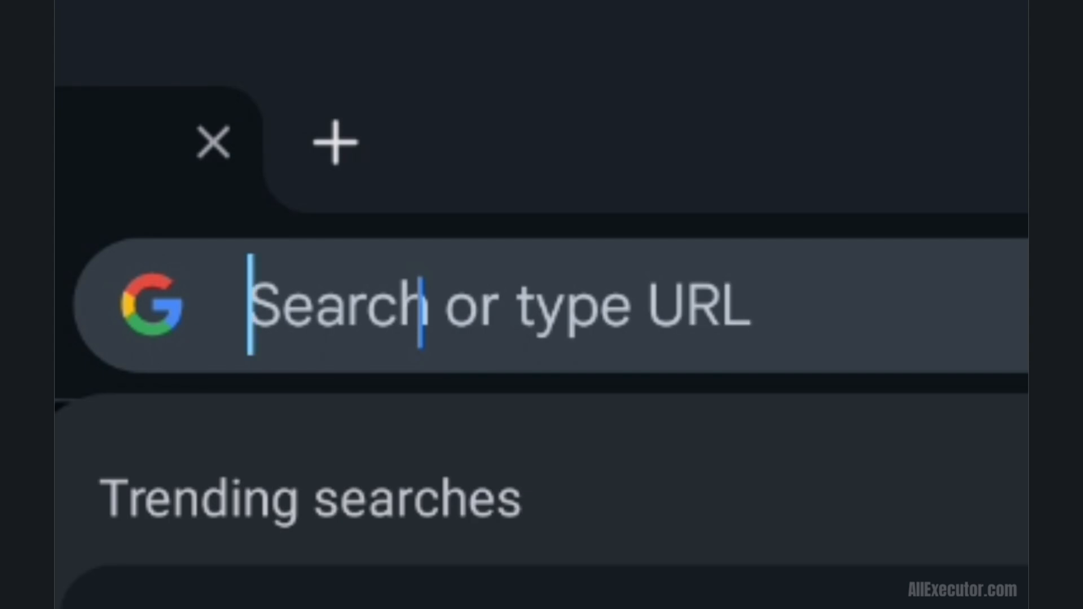
- Go to allexecutor.com, pick the Android APK and start the v2.679.762 MediaFire download
type("allexecutor.com")
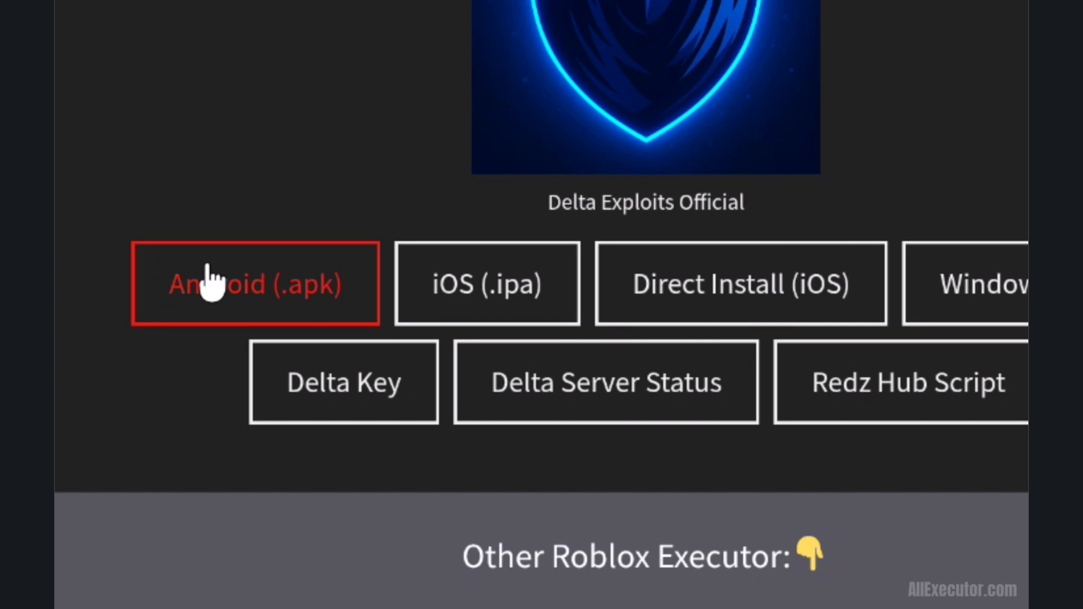
left_click(255, 284)
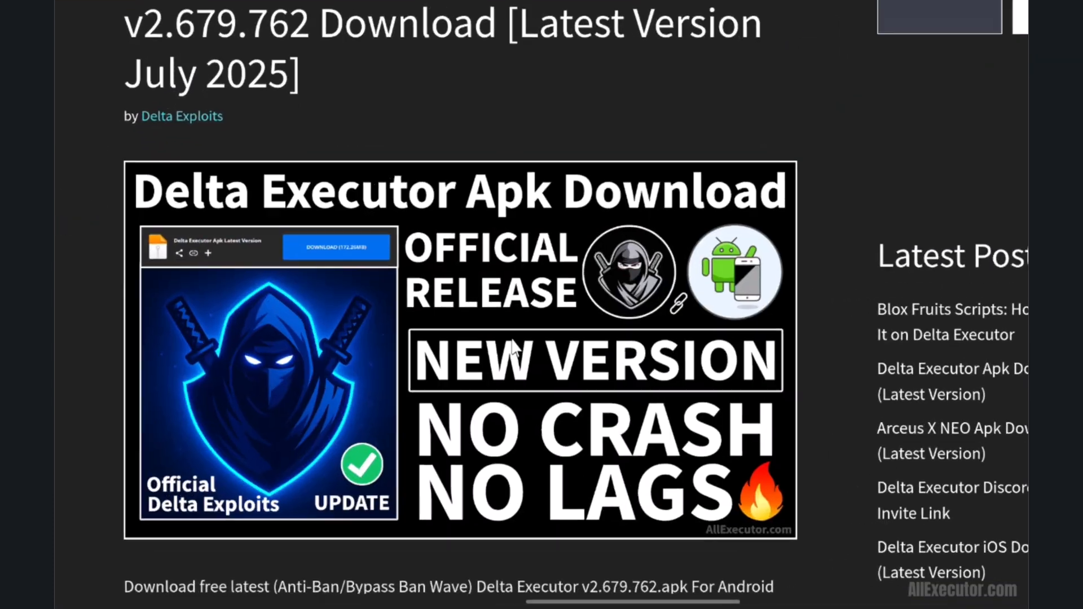
scroll("down", 3)
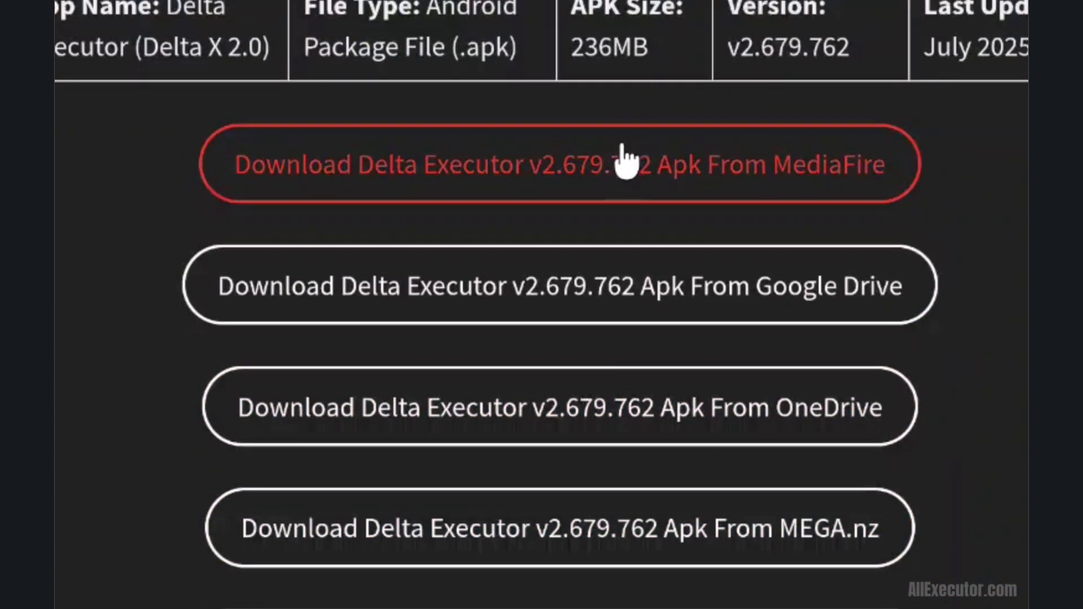
left_click(557, 163)
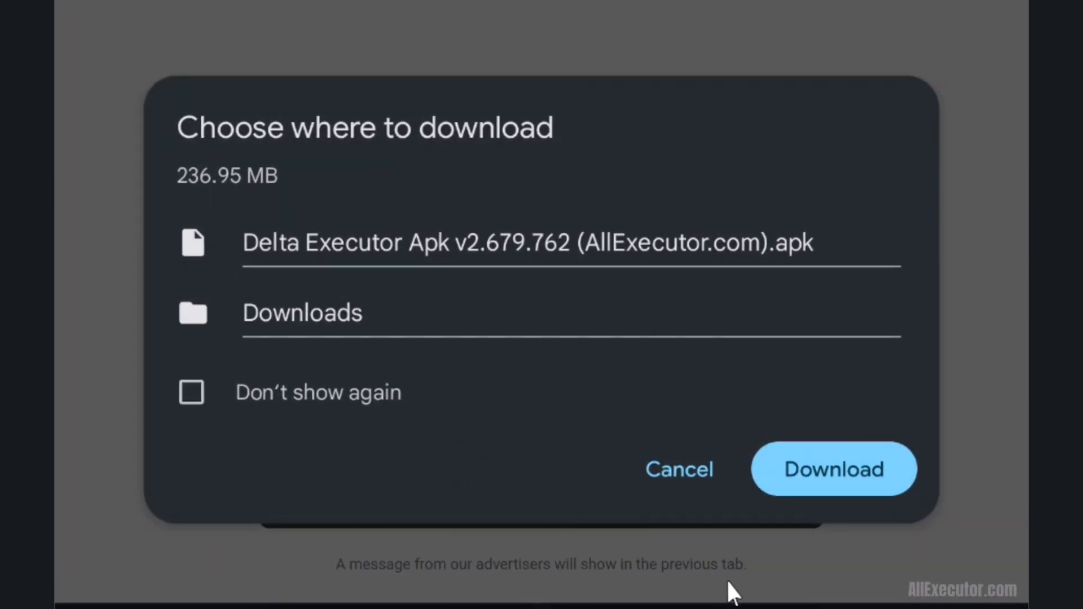
- Save the Delta Executor APK into Downloads and view its download status
left_click(834, 469)
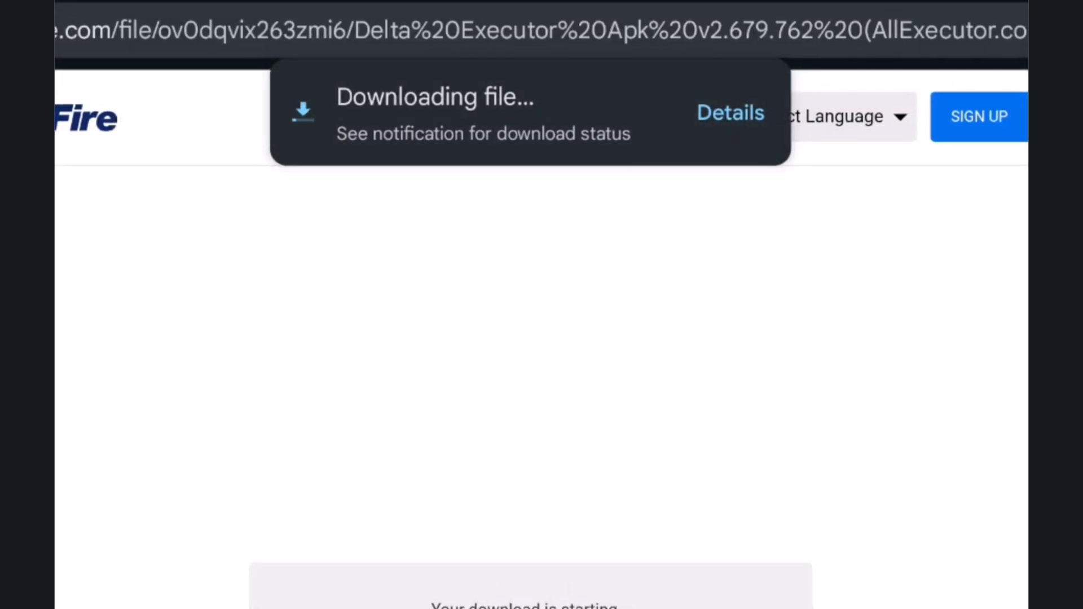
left_click(729, 113)
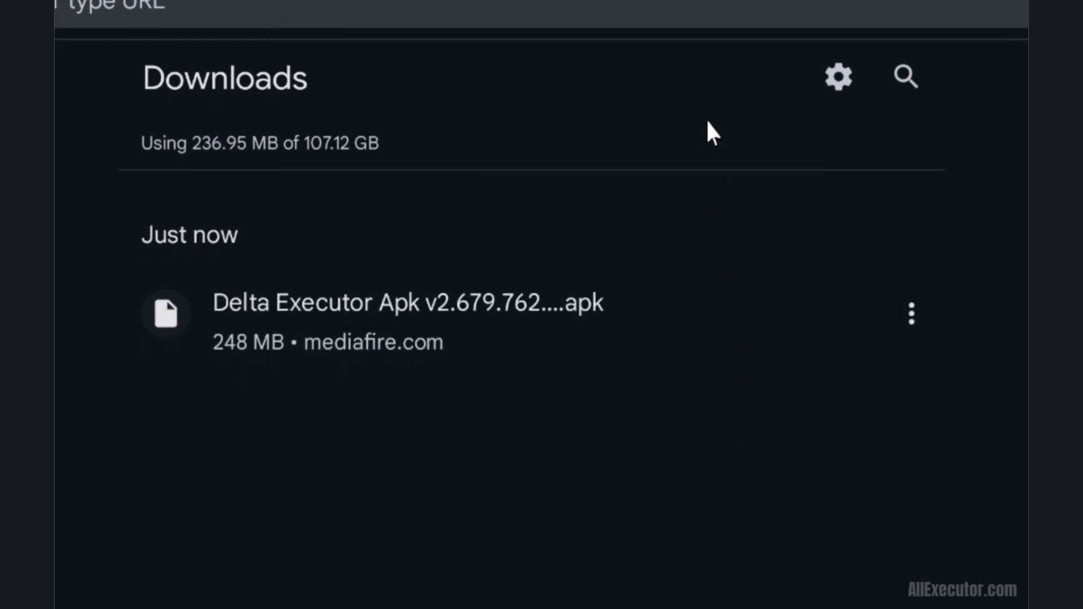
- Install the downloaded Delta Executor v2.679.762 APK from Chrome's Downloads page
left_click(408, 303)
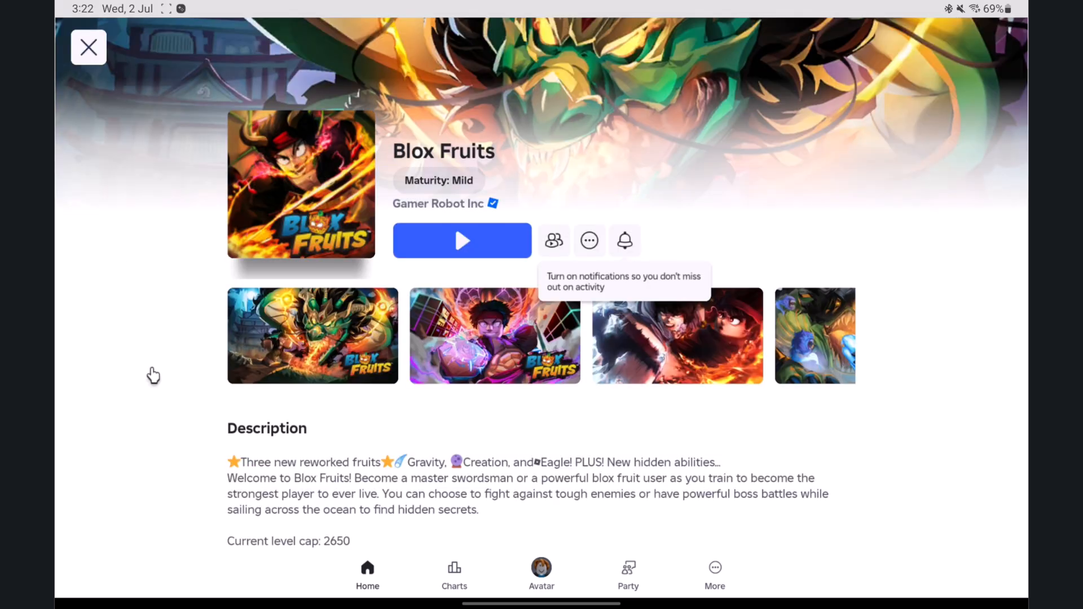
- Start Blox Fruits from its Roblox game page via the Play button
left_click(462, 241)
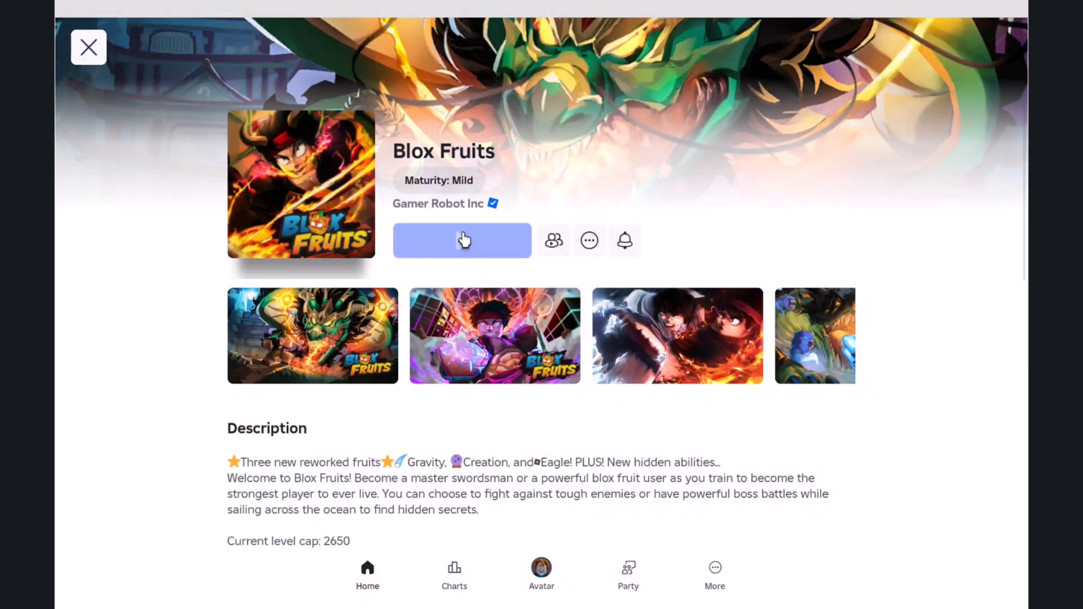
left_click(461, 240)
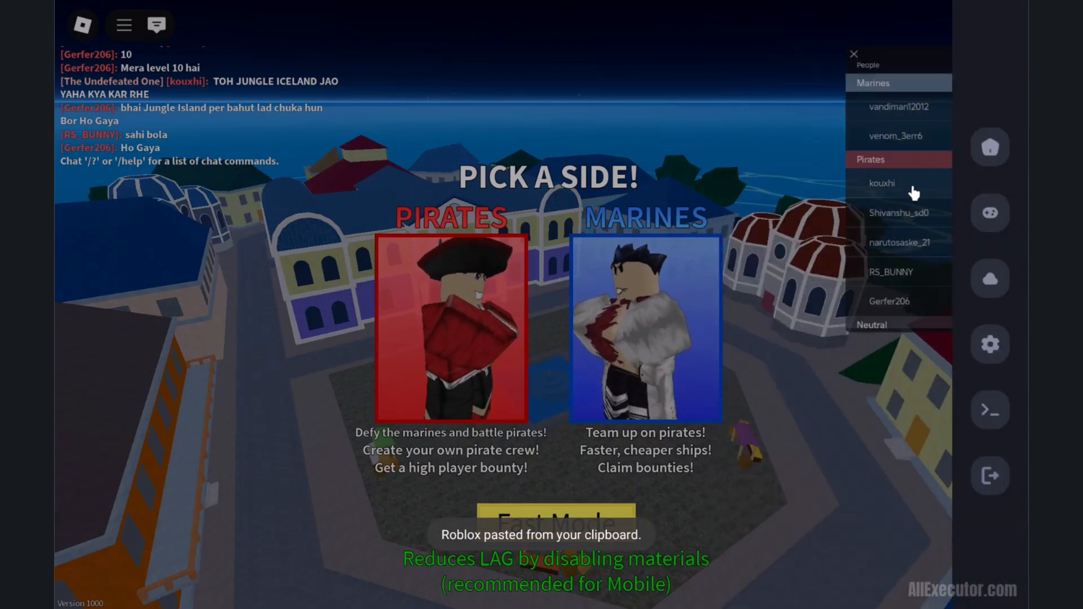
- Show Delta's script library over Blox Fruits, listing HoHo Hub and Keyboard
left_click(990, 148)
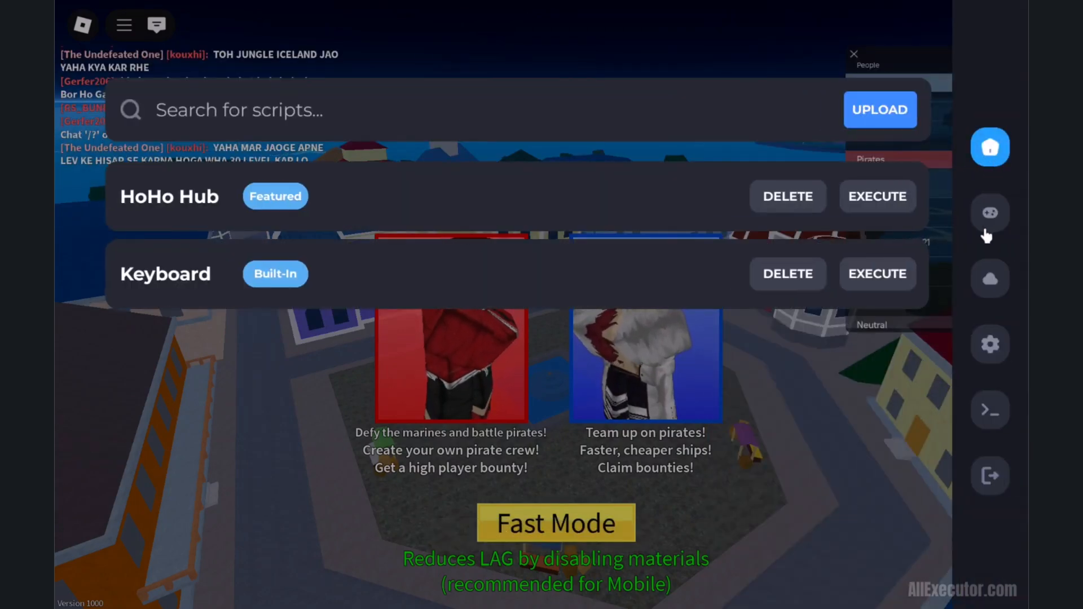